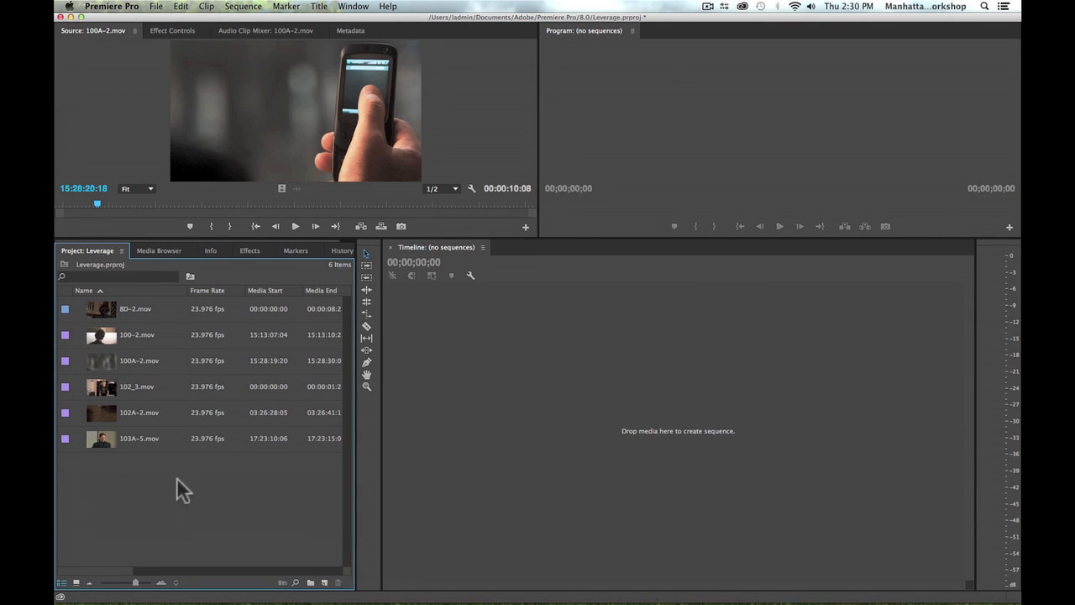
mouse_move(172, 492)
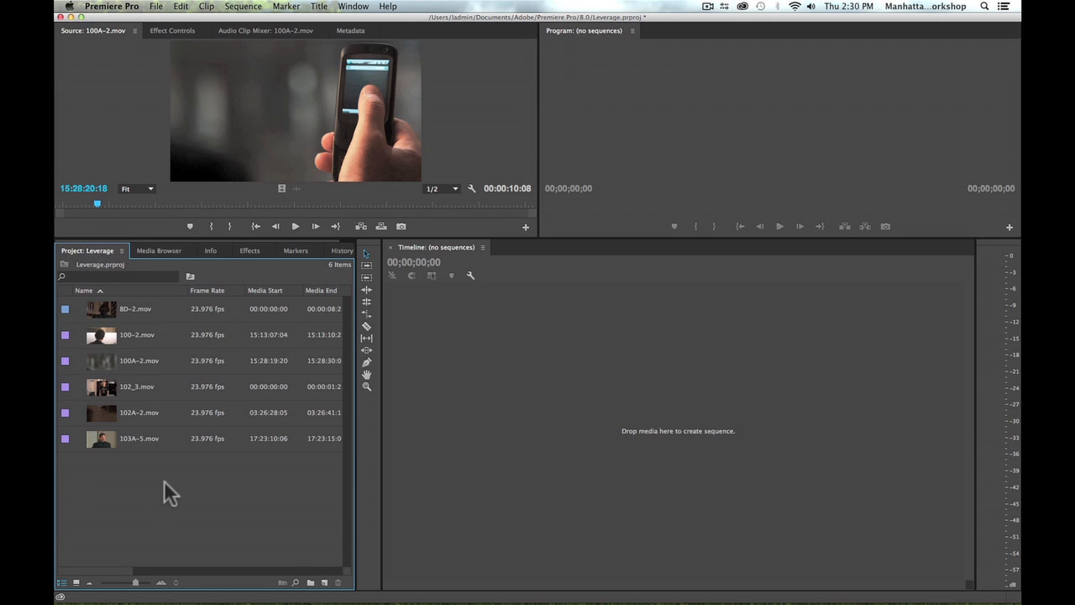
mouse_move(304, 521)
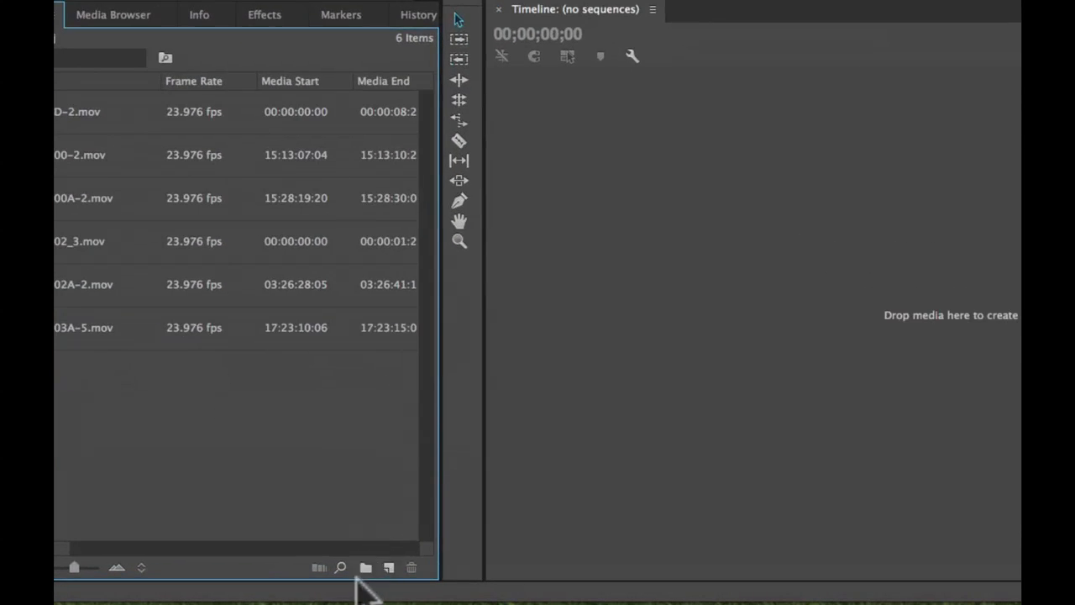
mouse_move(365, 568)
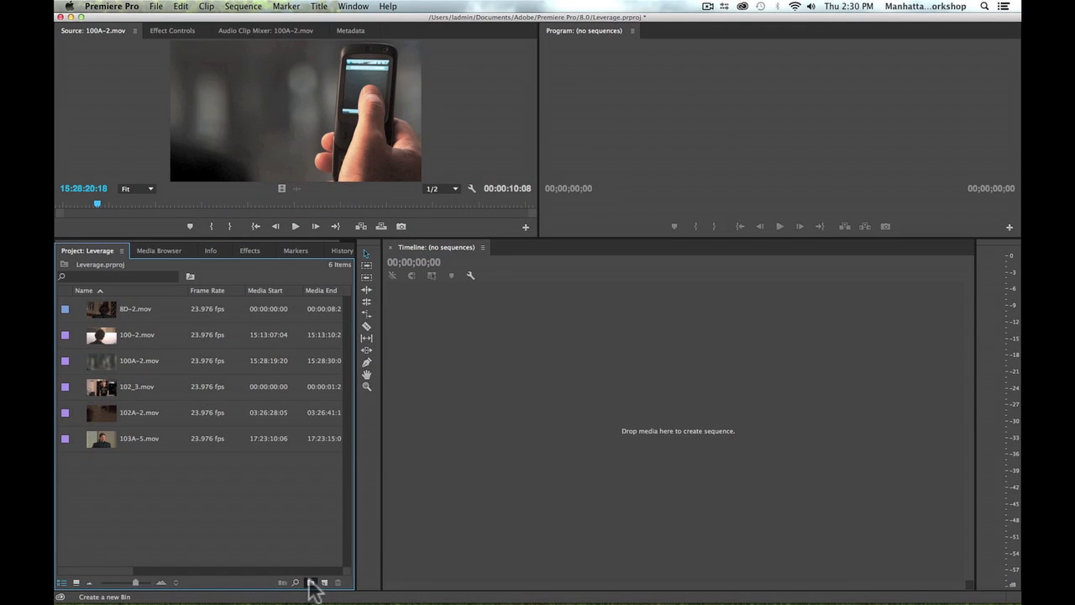
Create a new bin and name it 'Leverage'.
click(310, 582)
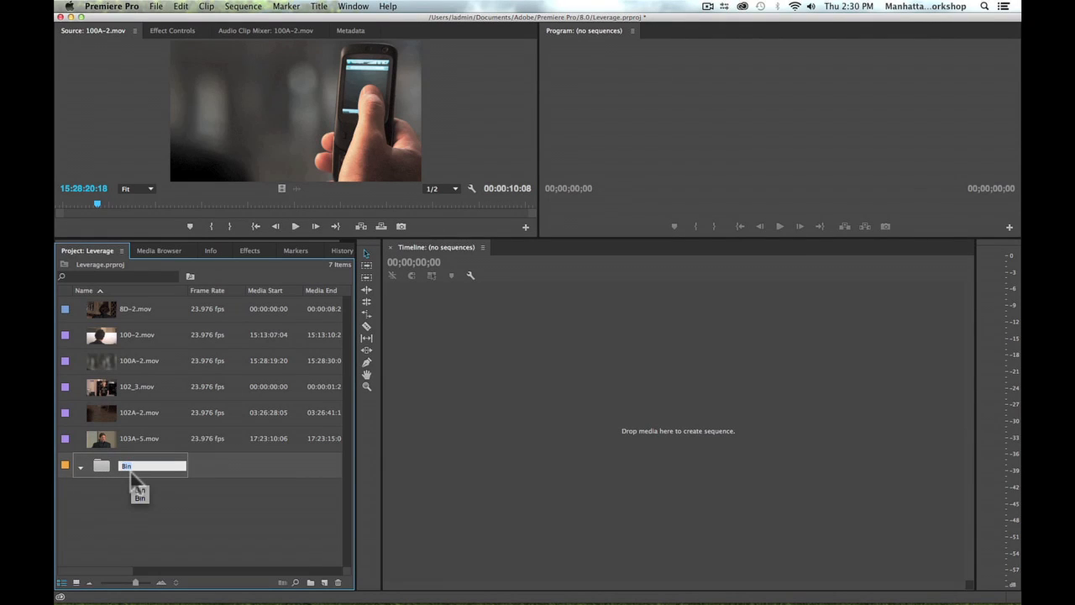
text(Leverage)
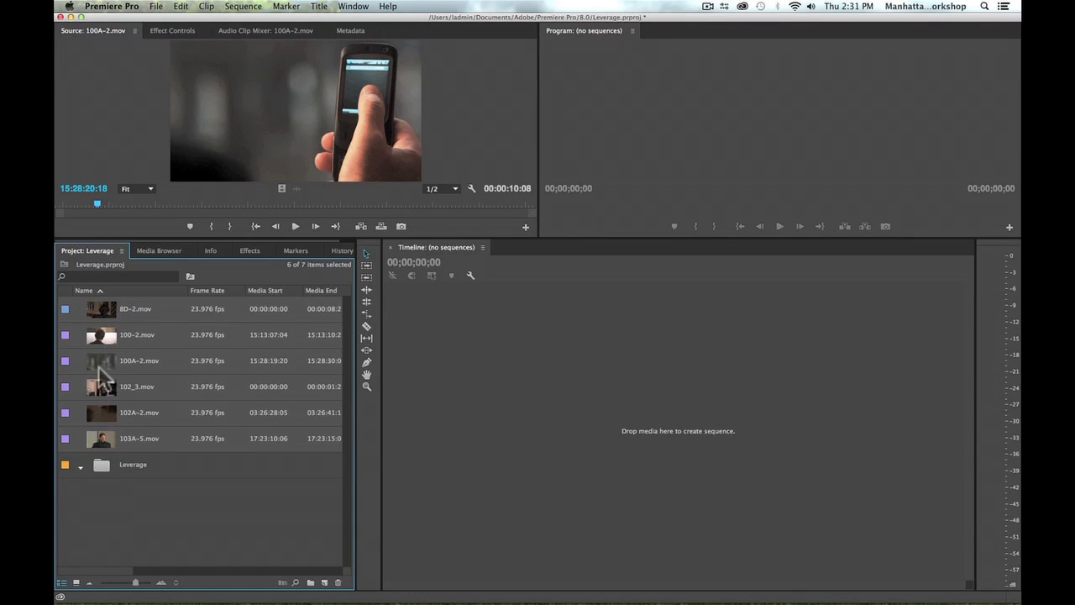
mouse_move(105, 442)
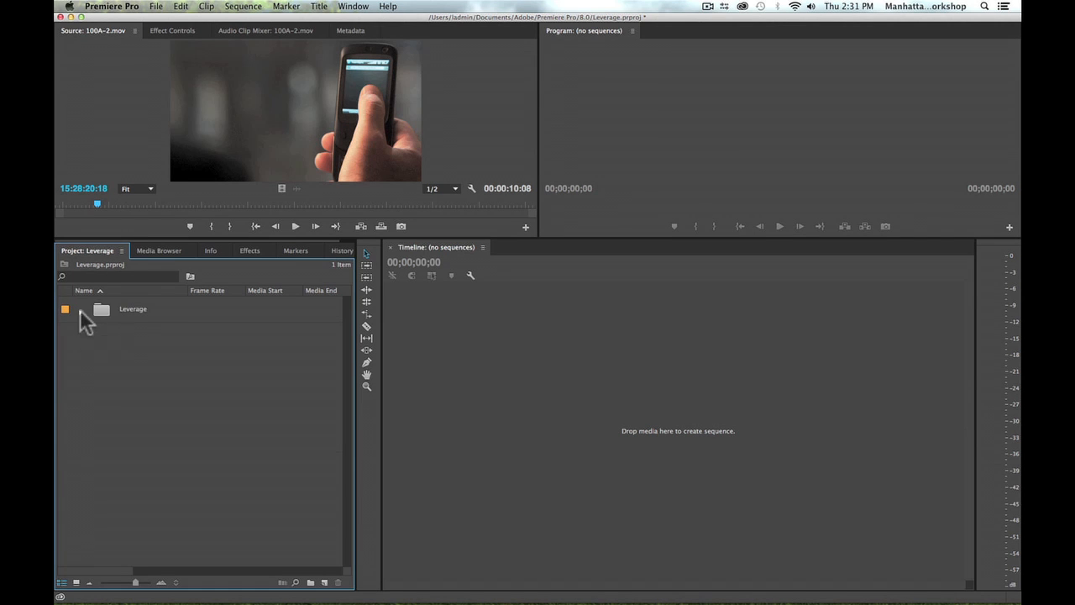
Expand the Leverage bin and drag its six clips out to the project root.
click(81, 309)
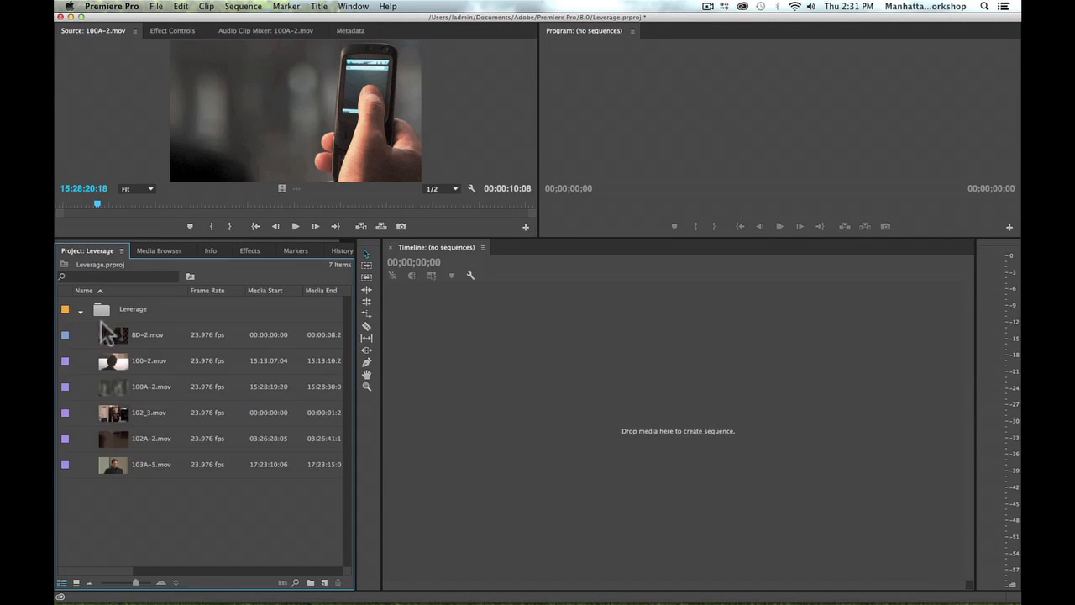
mouse_move(111, 503)
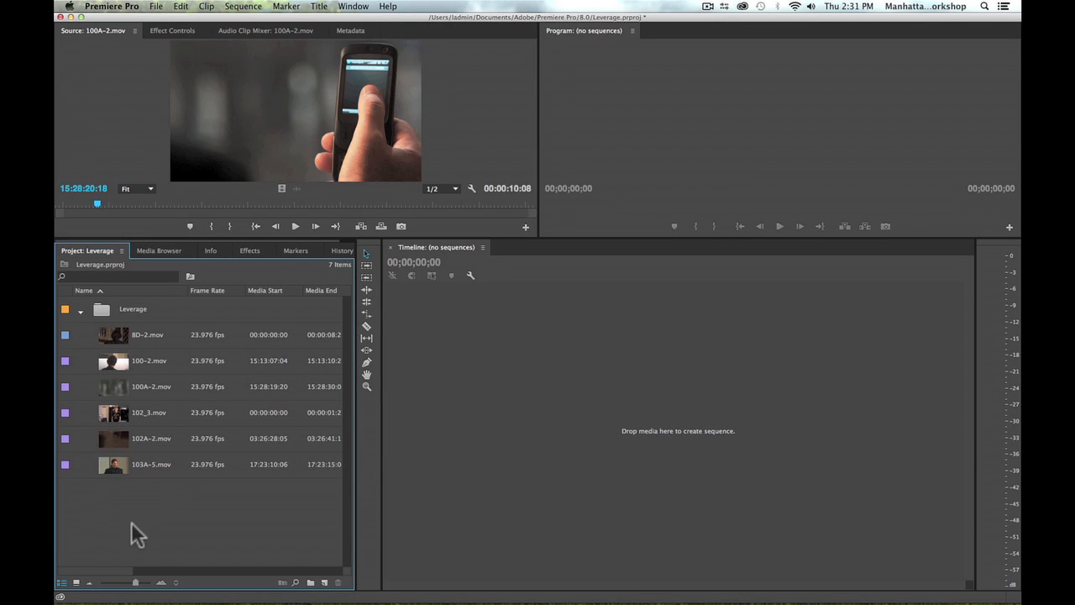
drag(147, 328, 138, 529)
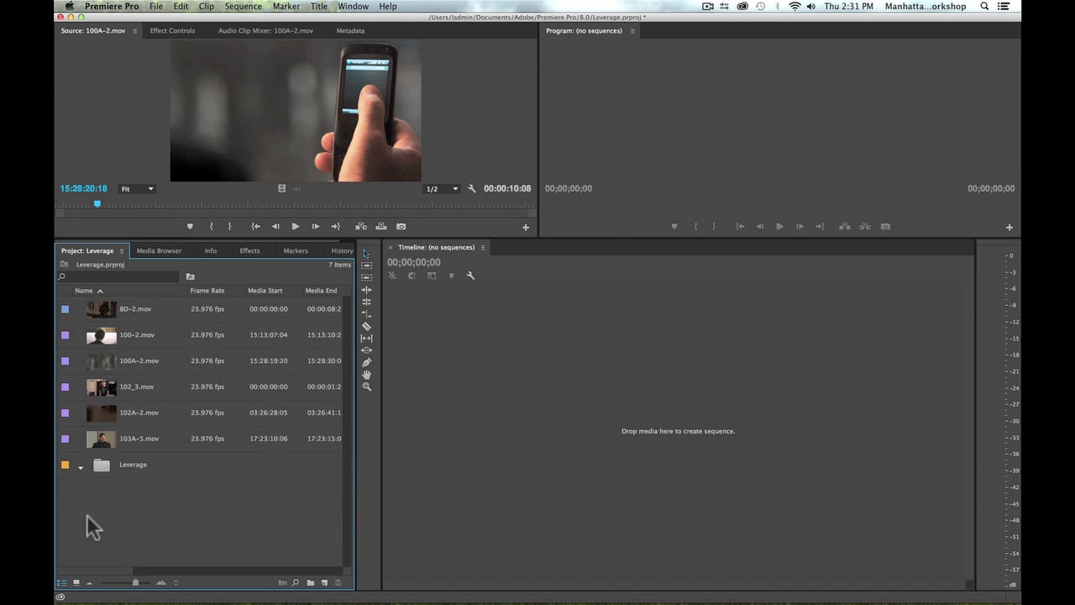
mouse_move(101, 463)
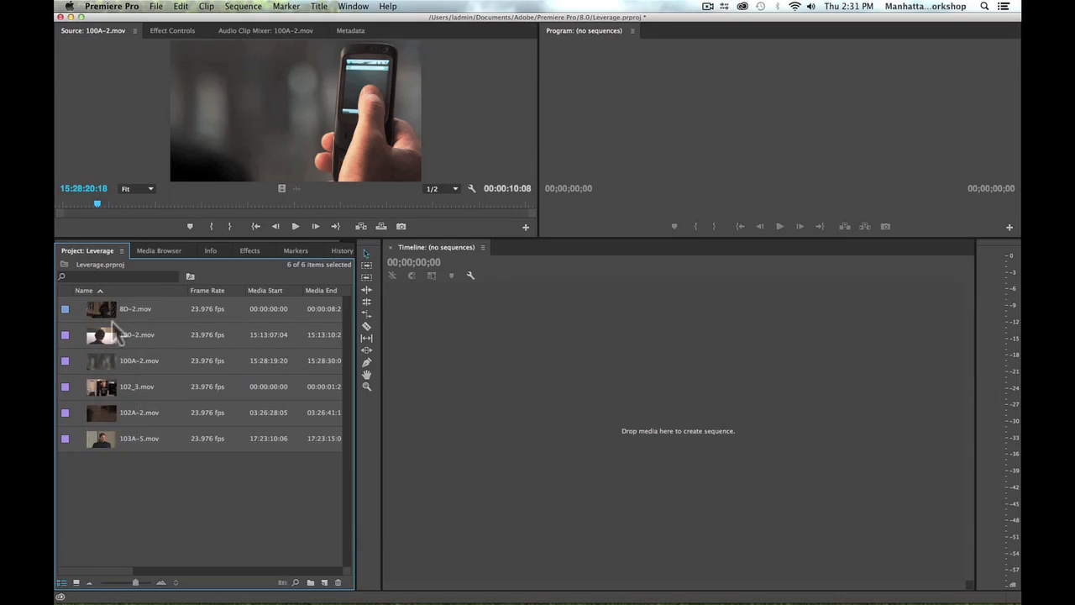
mouse_move(100, 443)
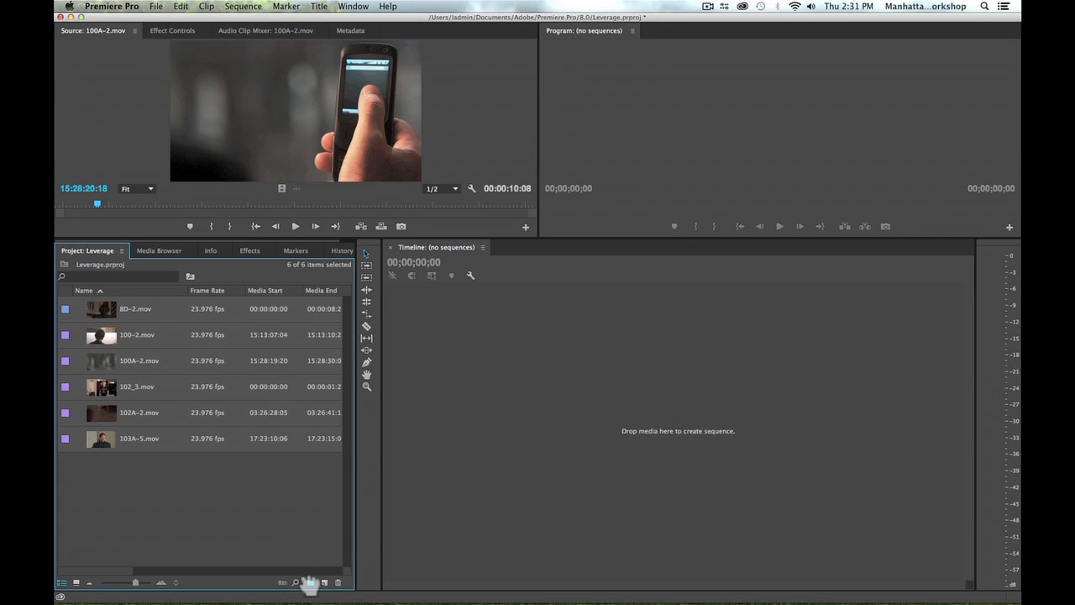
Put the selected six clips into a new bin named 'Bin', then expand and collapse it.
click(309, 581)
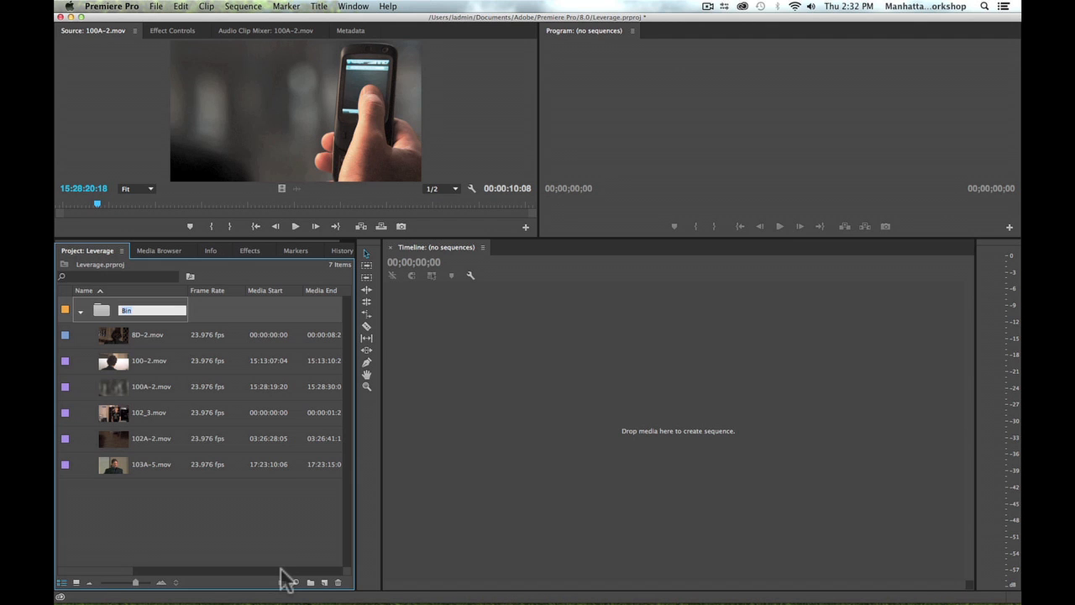
mouse_move(231, 511)
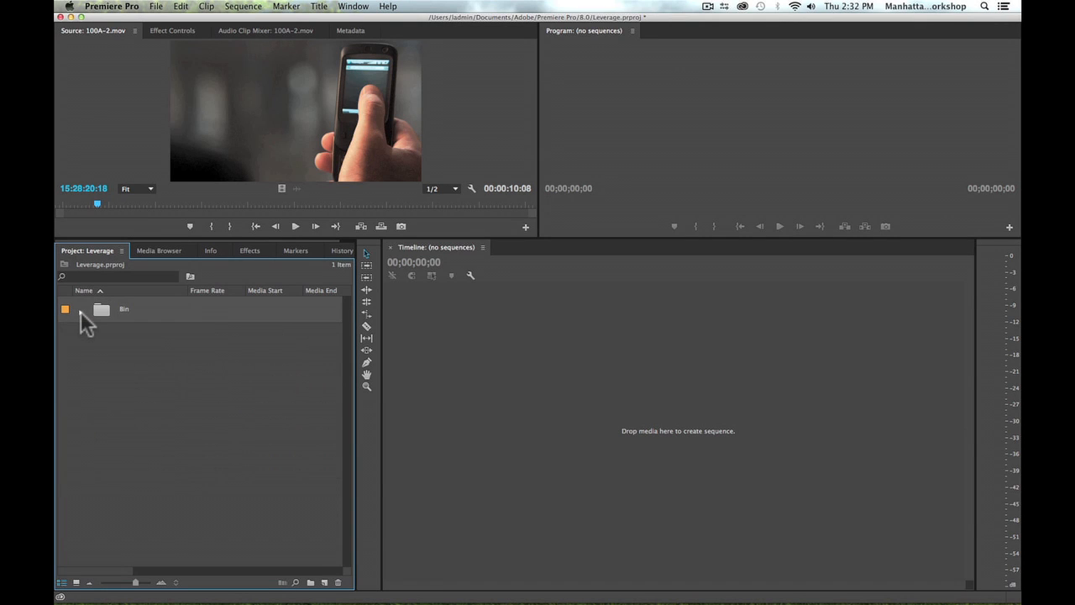
click(80, 309)
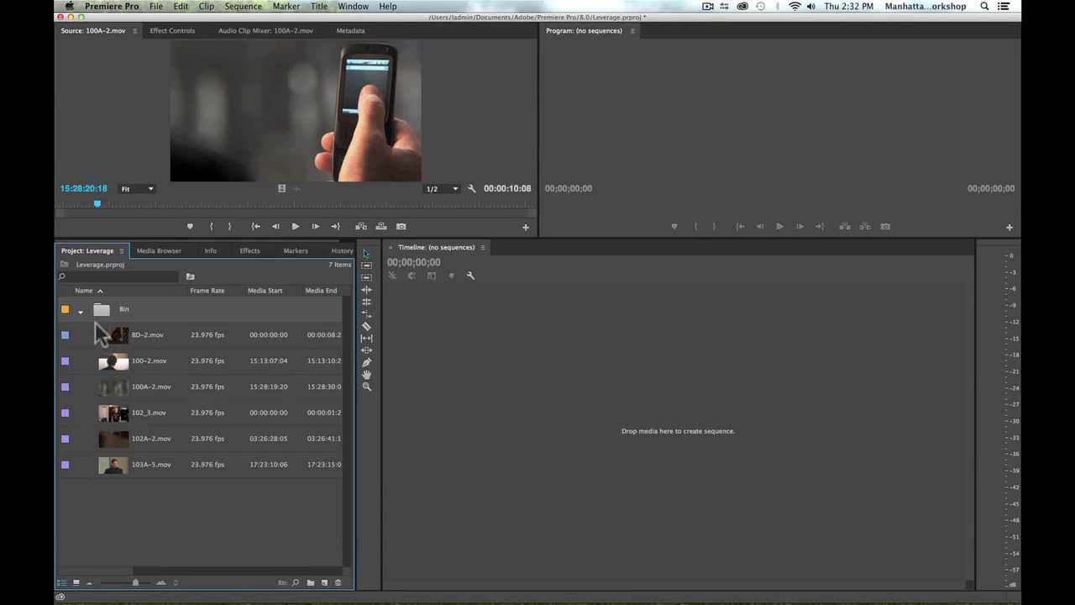
click(79, 308)
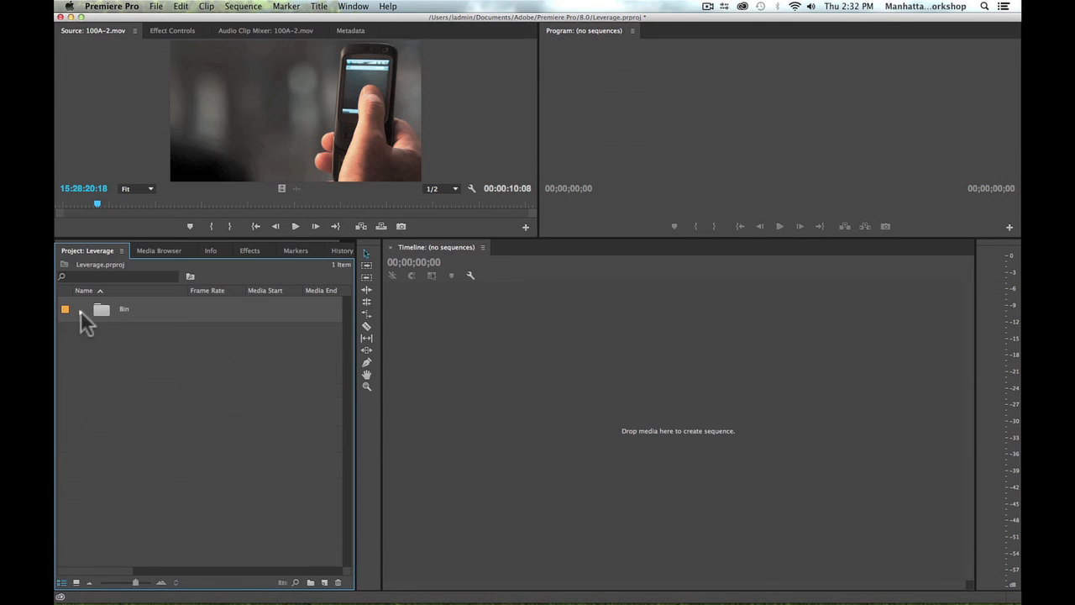
right_click(140, 382)
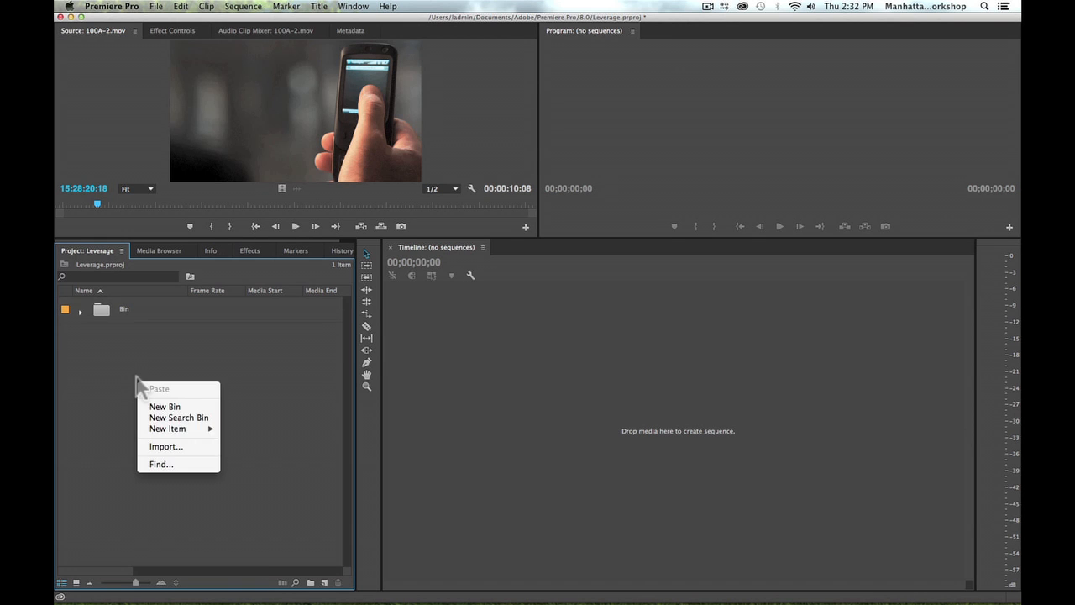
mouse_move(140, 379)
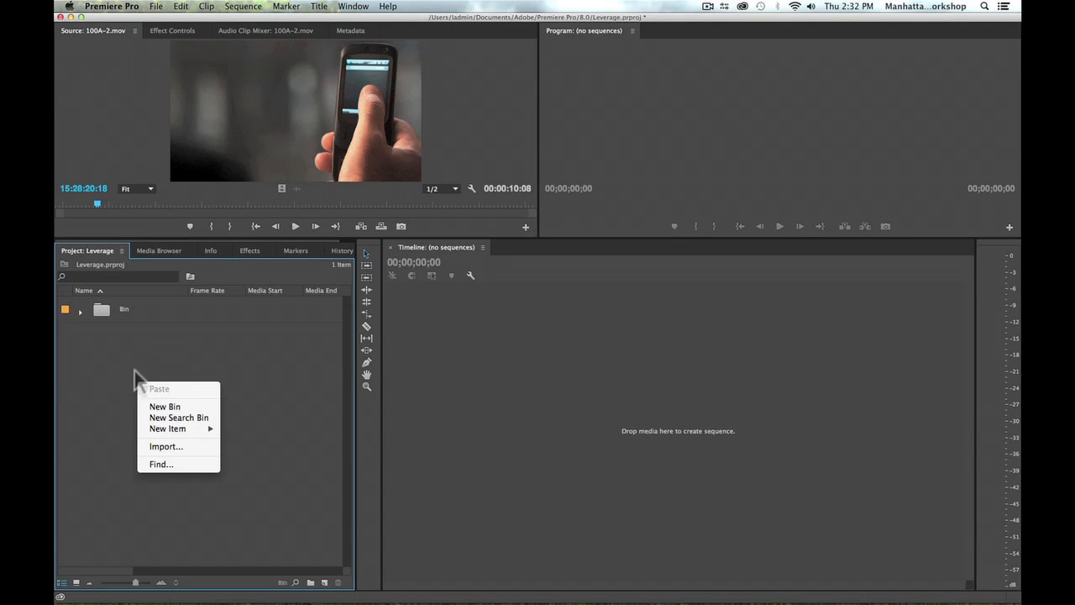
mouse_move(165, 407)
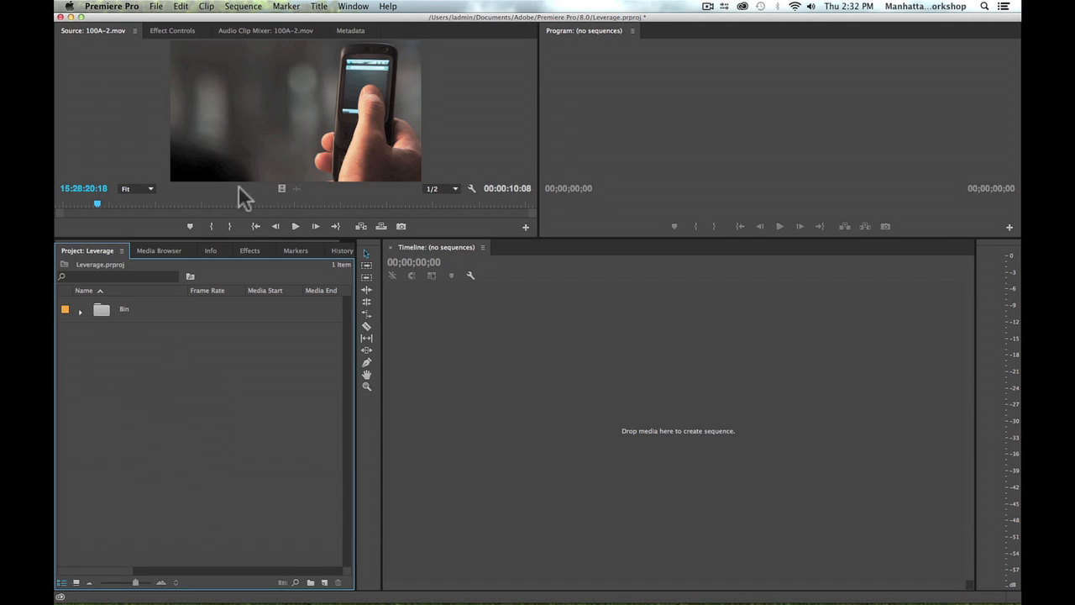
Show the File menu's New submenu listing Bin.
click(156, 6)
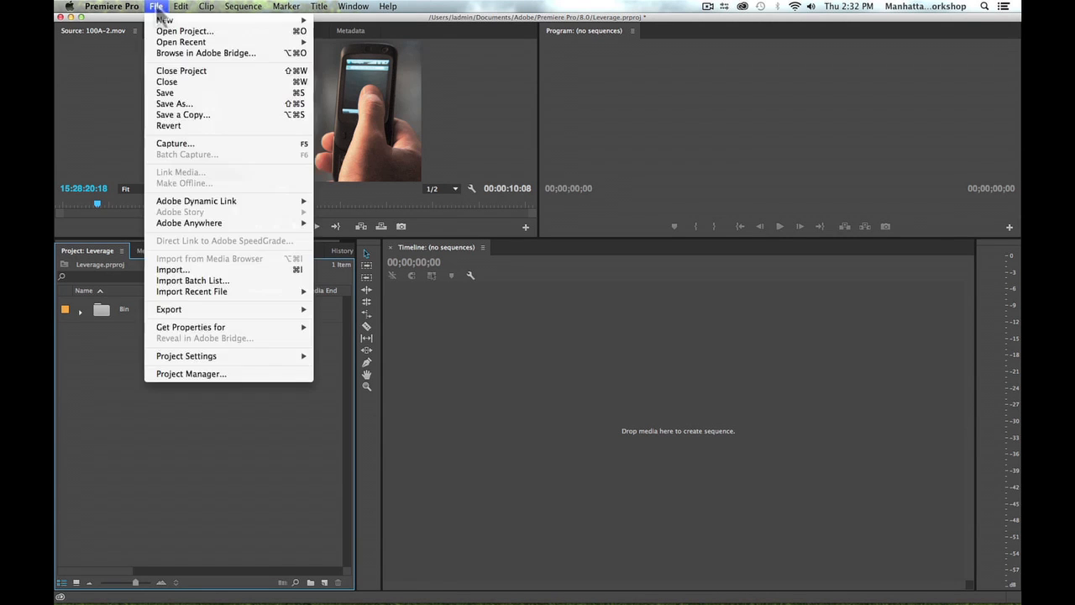
mouse_move(164, 19)
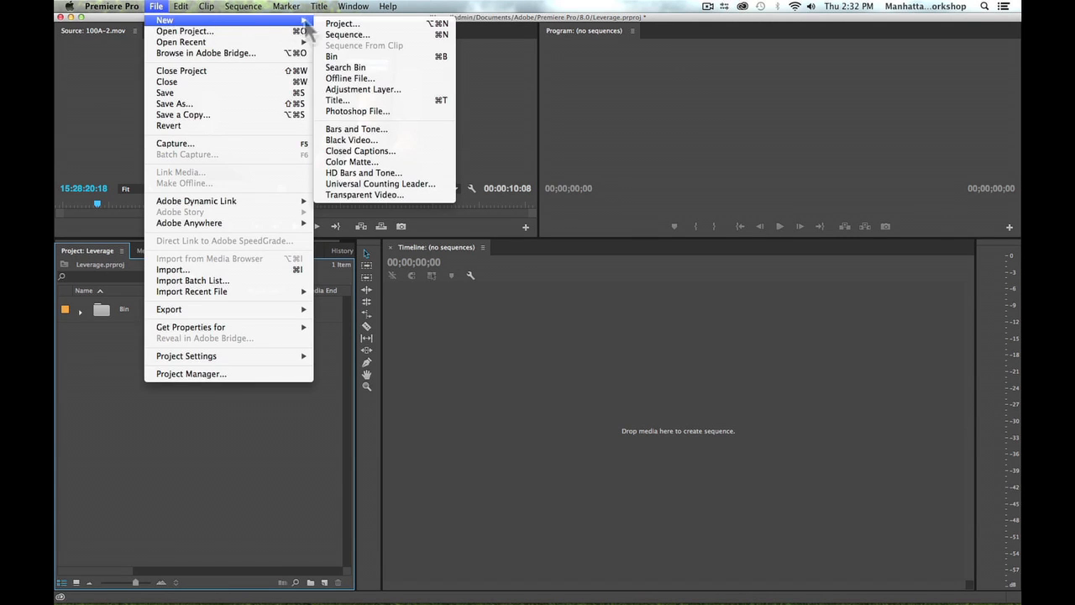
mouse_move(332, 56)
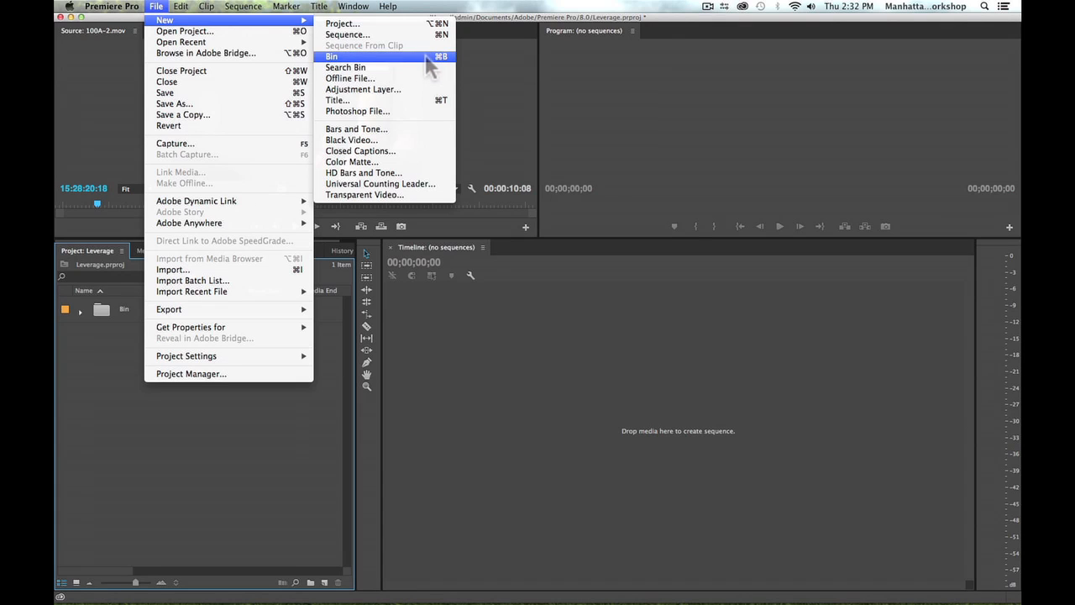